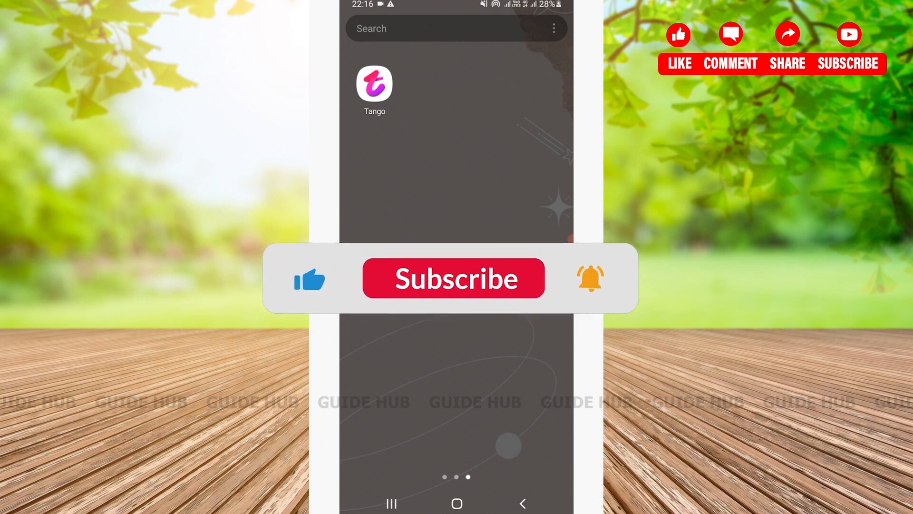
- Launch Tango from the phone's home screen to reach its live-stream feed
click(453, 278)
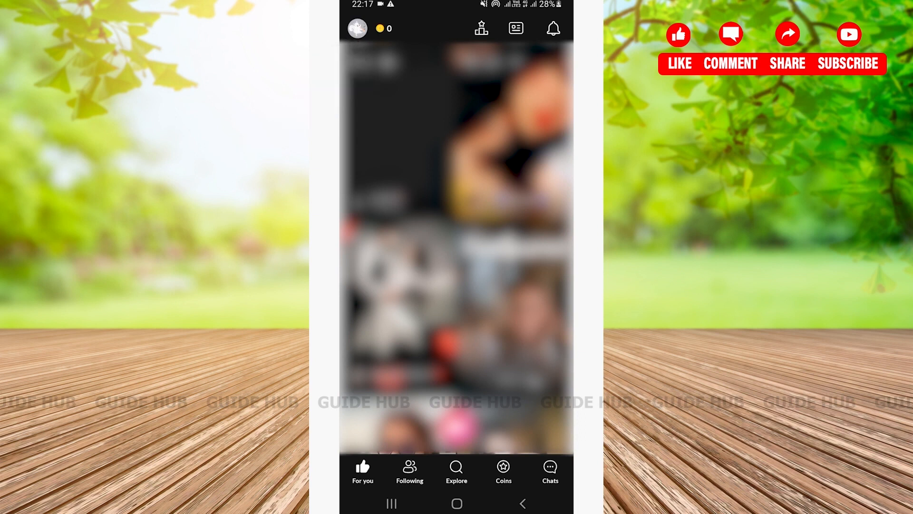
- Open My Account from the avatar, then the Glorious Squirrel profile page
click(357, 28)
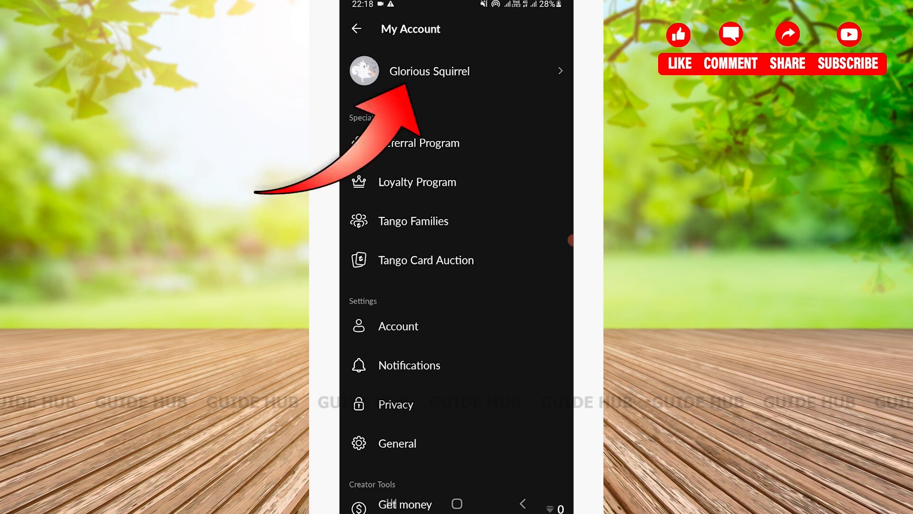
click(429, 70)
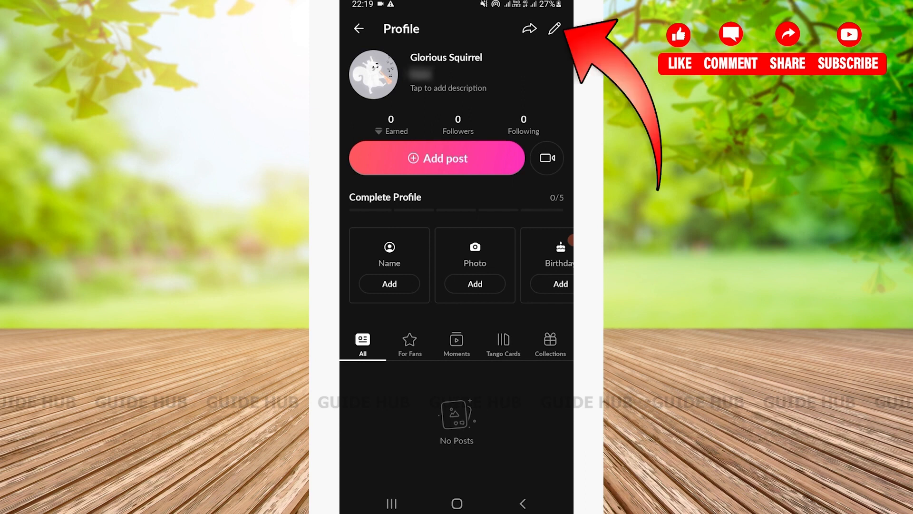
- In Edit Profile, replace the name Glorious Squirrel with 'Techinit'
click(554, 28)
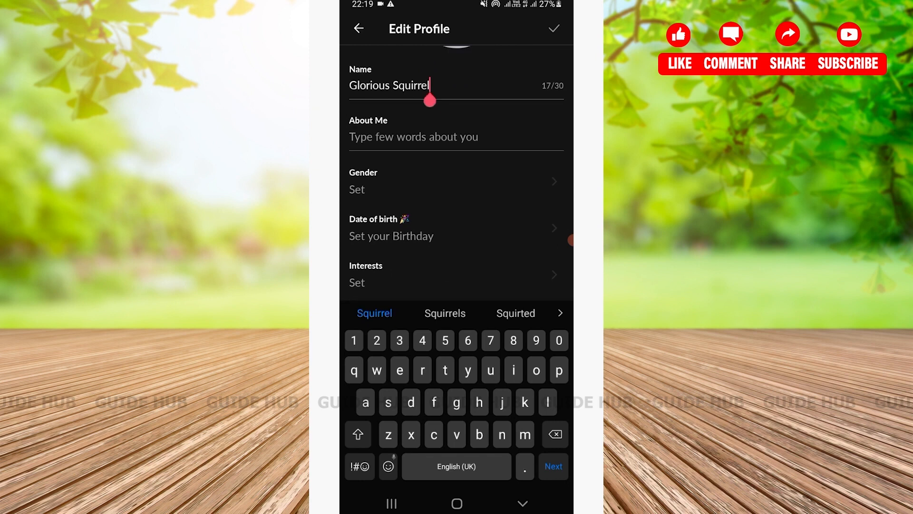
scroll(down, 3)
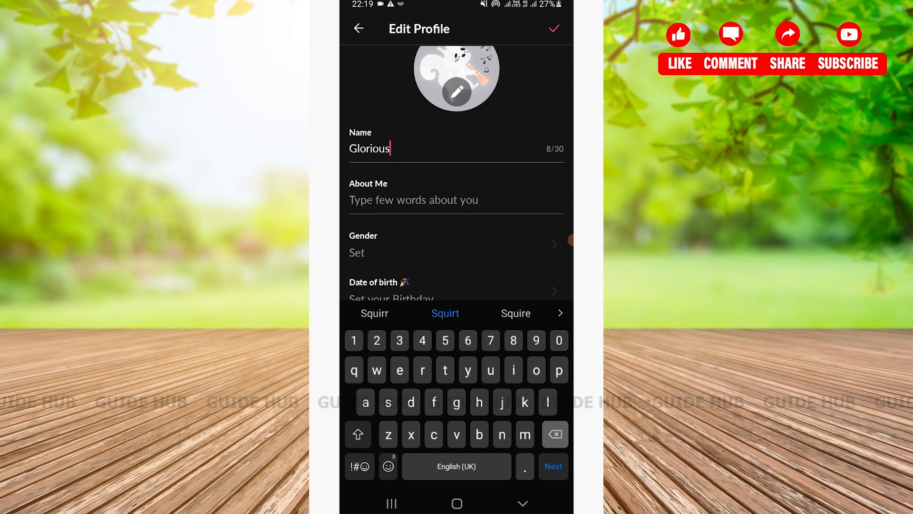
click(553, 434)
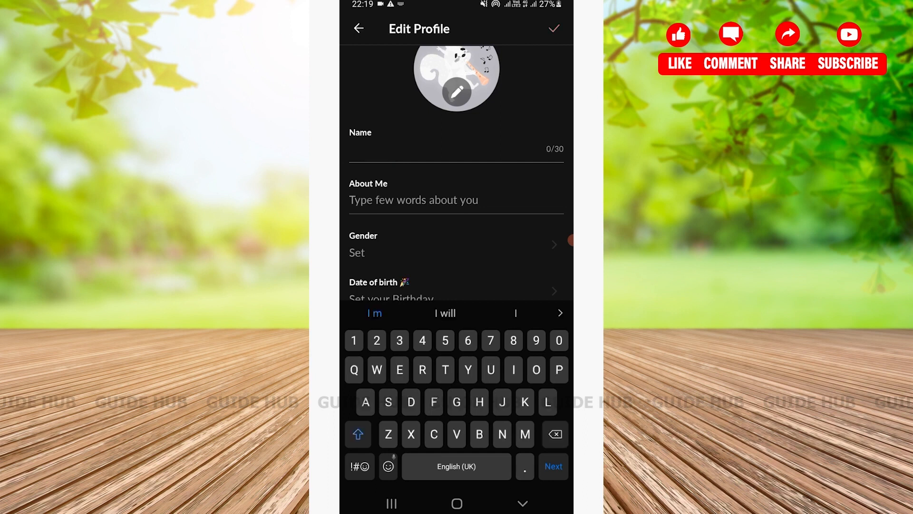
text(Techinit)
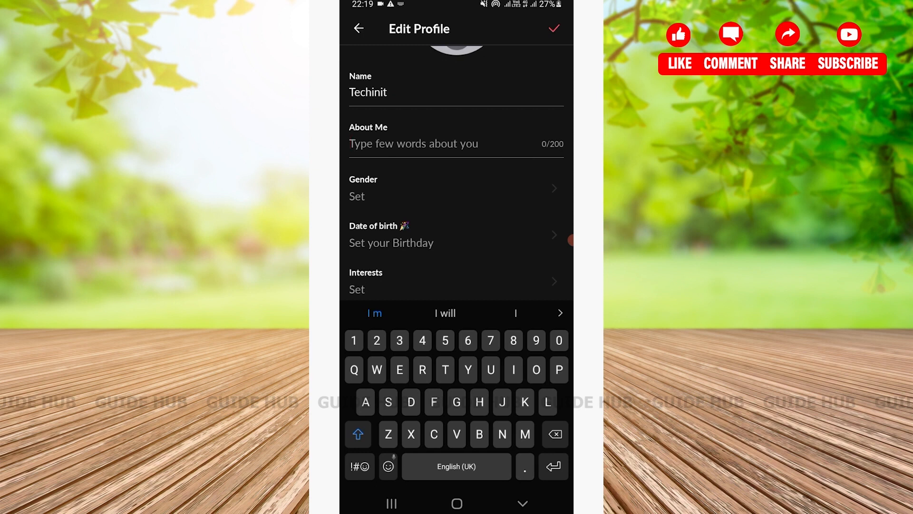
- Enter 'Tech related' as the About Me bio and save the profile
text(Tech related)
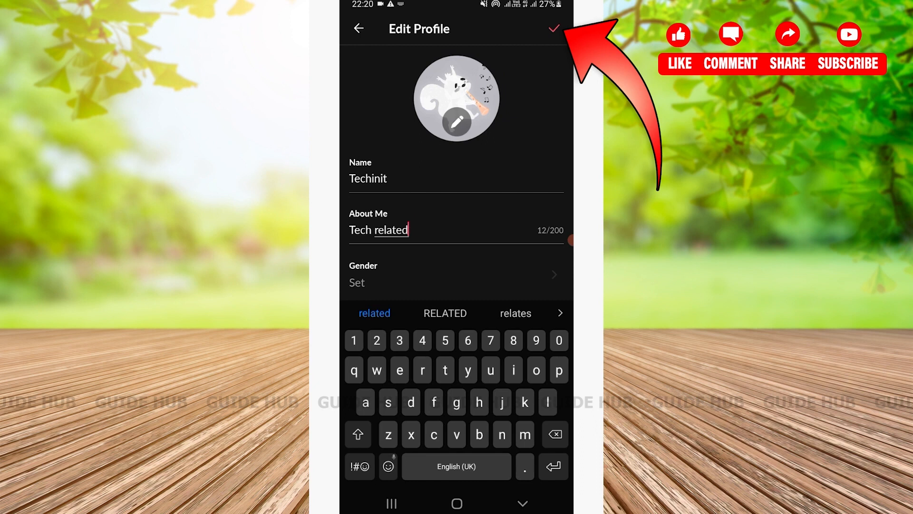
click(552, 28)
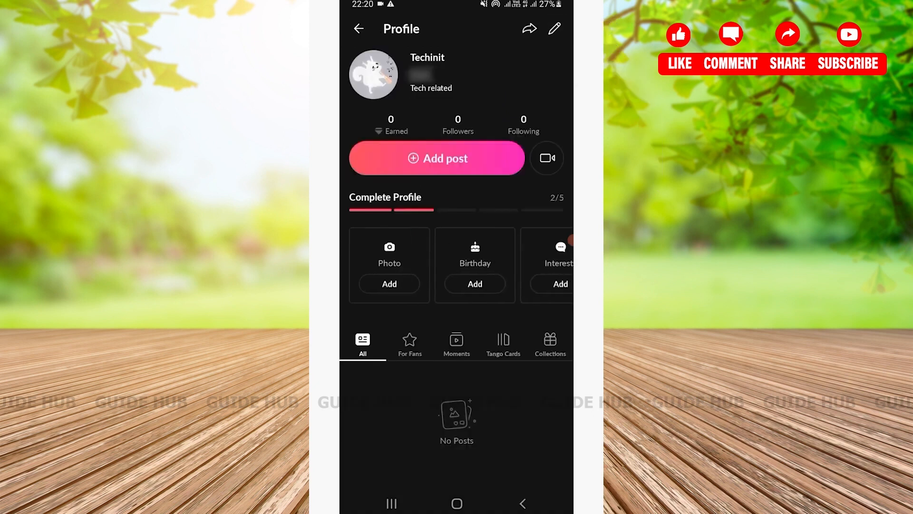